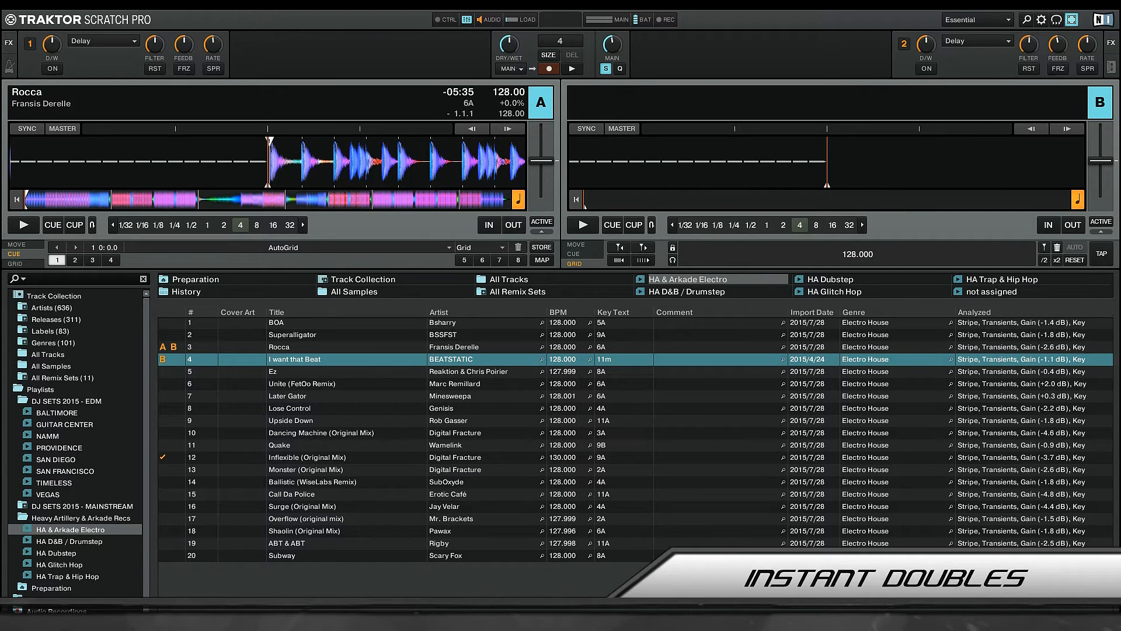
Play Rocca on deck A and pause it partway through.
left_click(1042, 20)
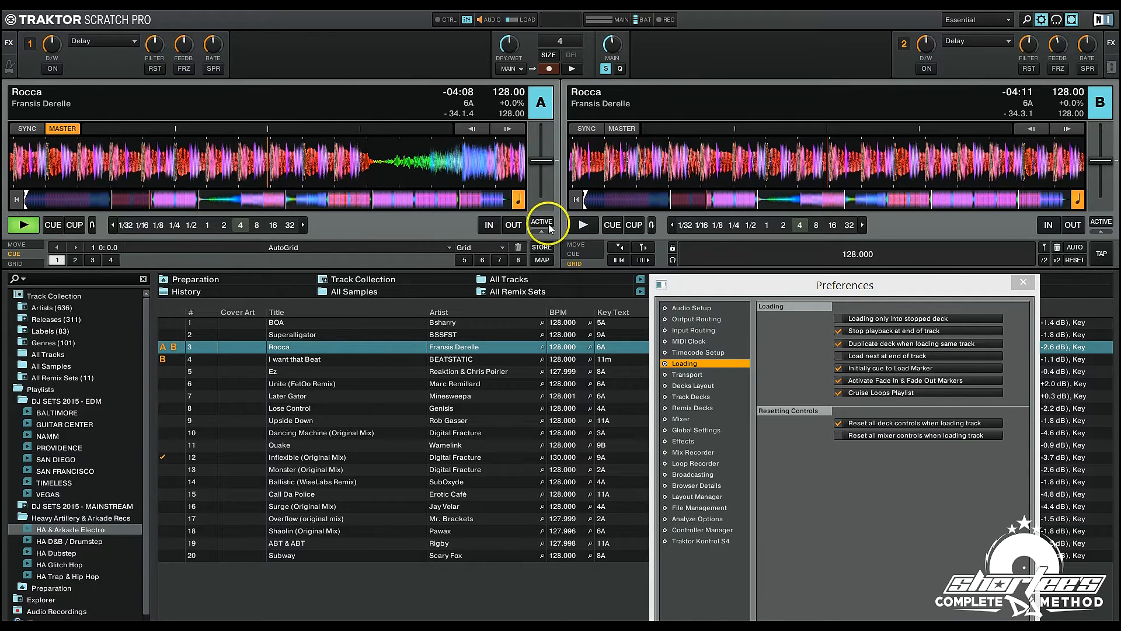
left_click(582, 224)
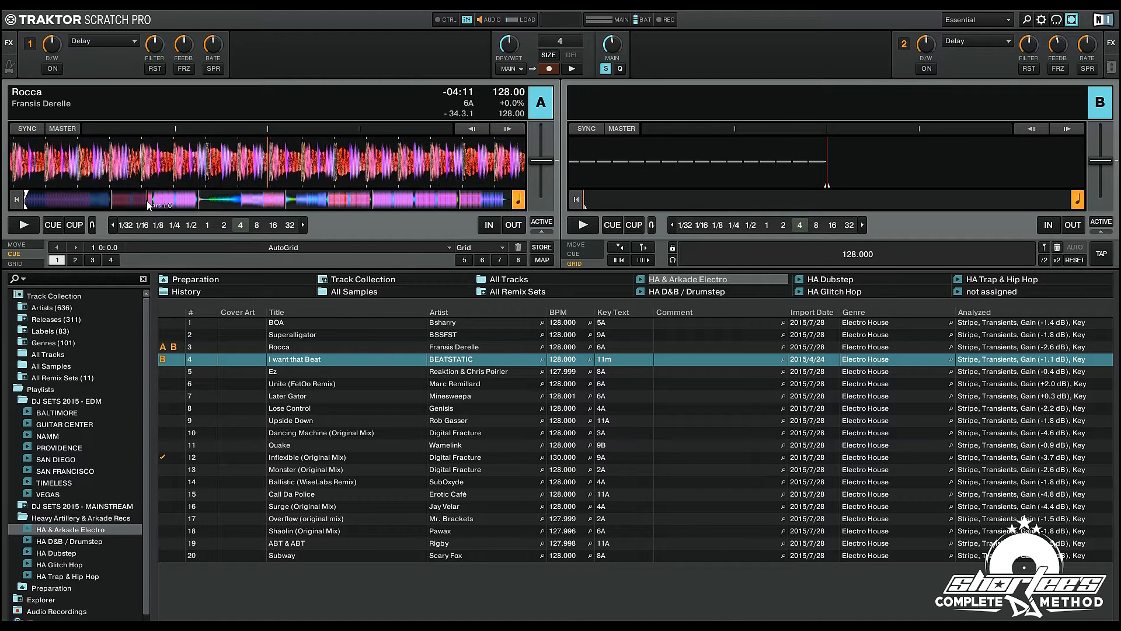
Load Rocca onto the empty deck B from its start and bring up the Preferences.
left_click(300, 347)
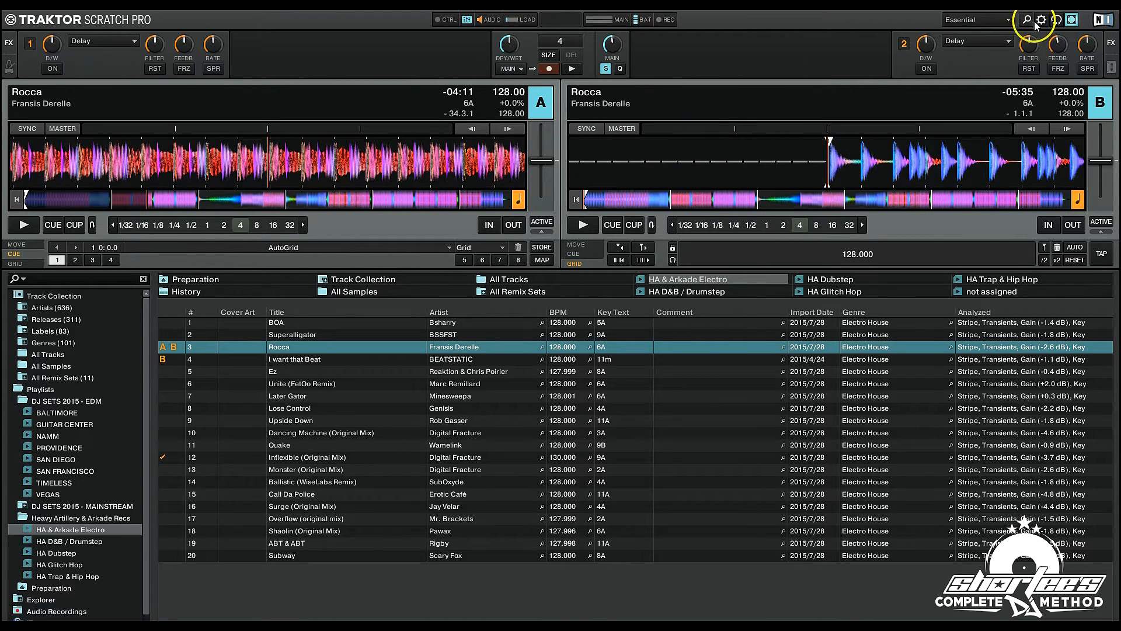
left_click(1041, 20)
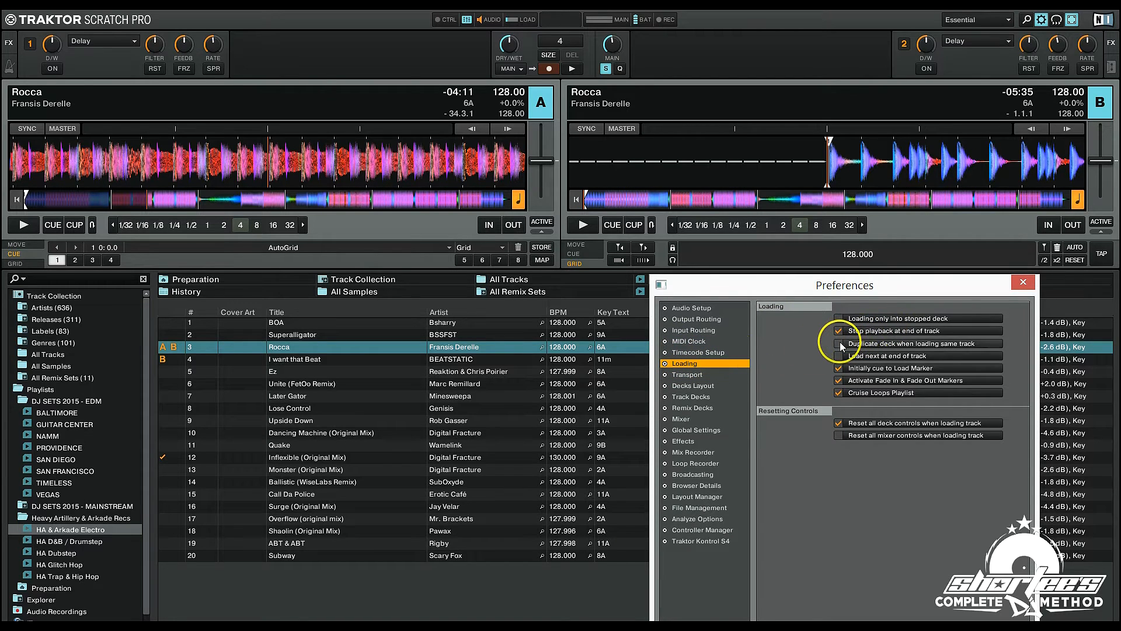
Enable 'Duplicate deck when loading same track' in the Loading preferences.
left_click(839, 344)
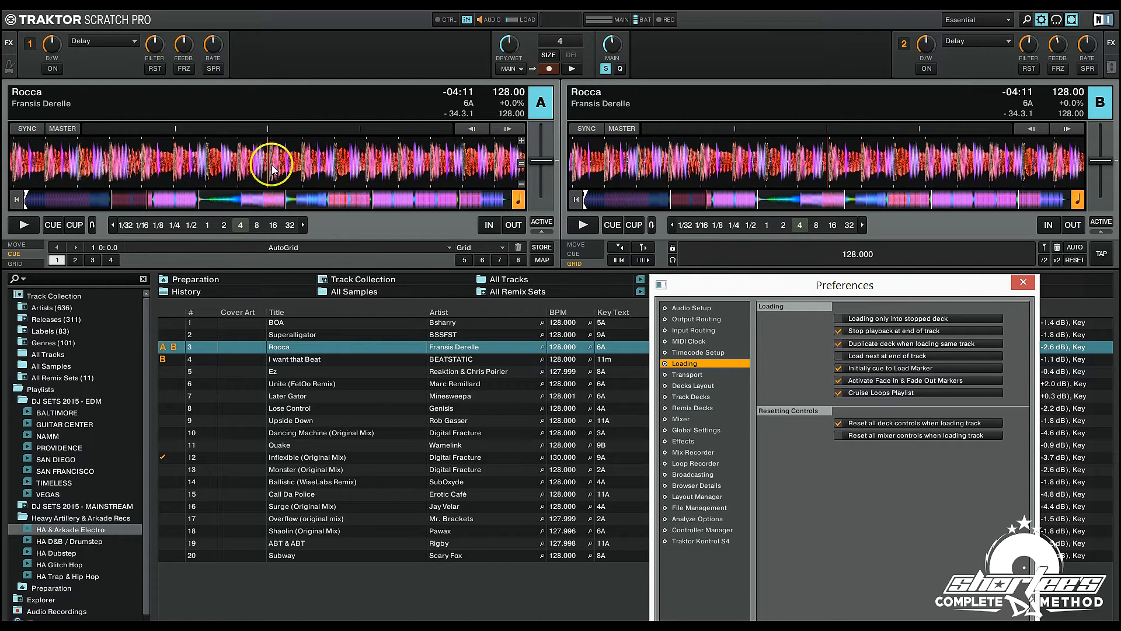
mouse_move(830, 182)
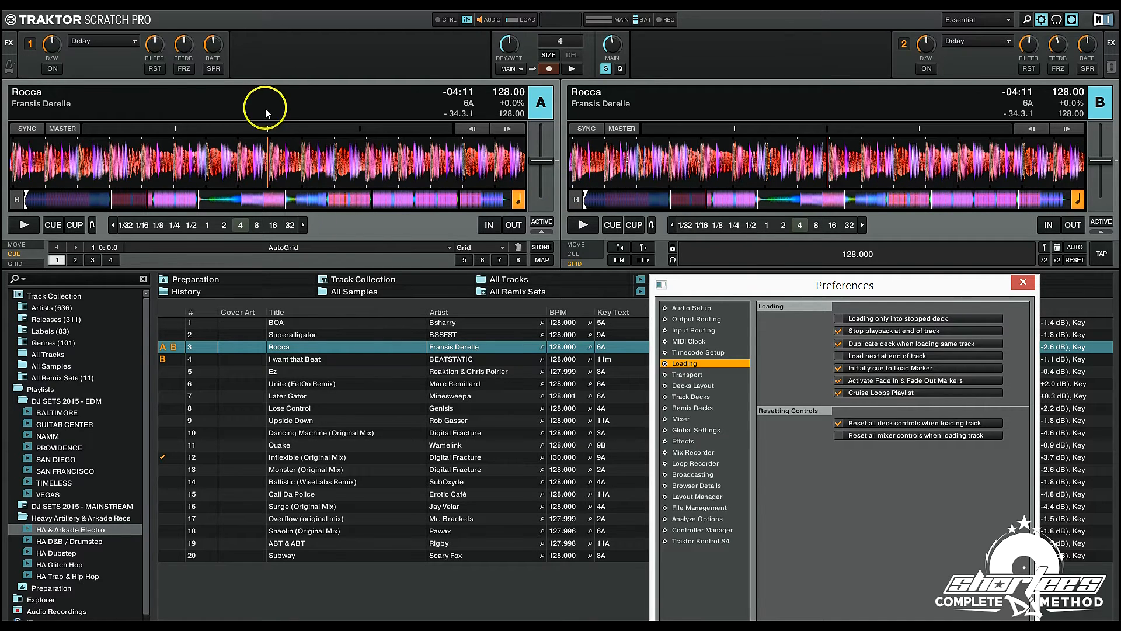
mouse_move(811, 259)
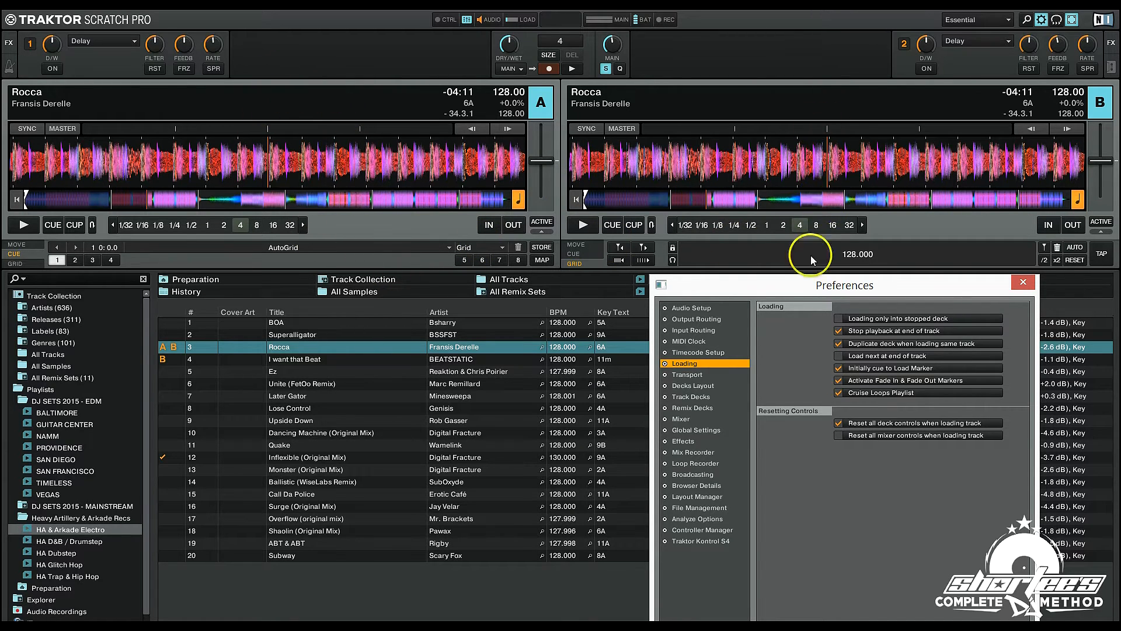
mouse_move(355, 263)
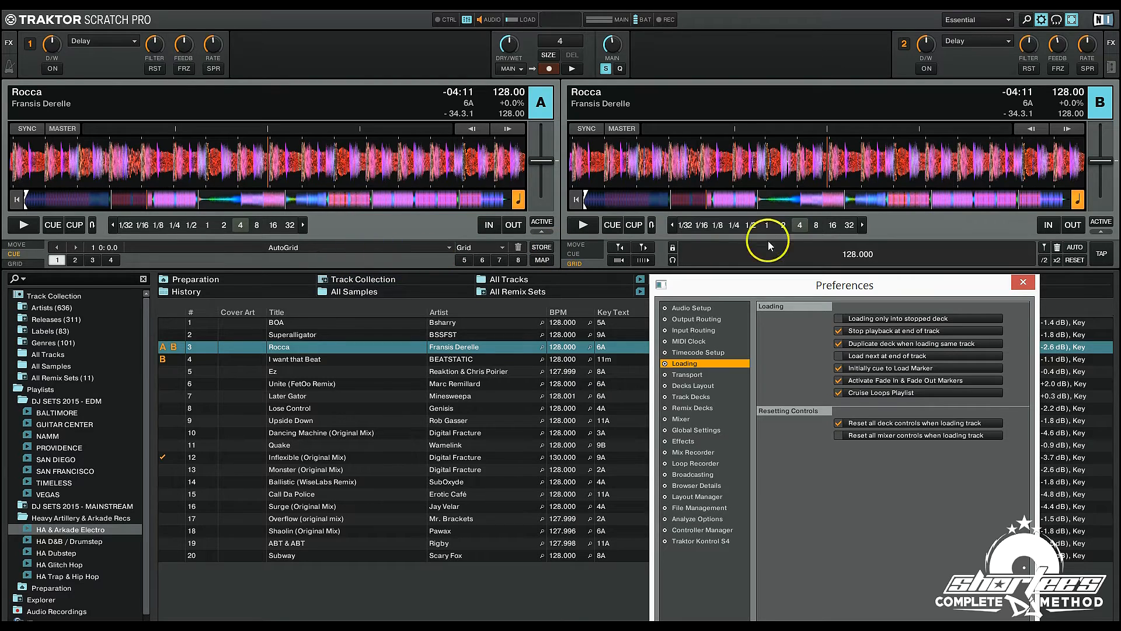
mouse_move(826, 243)
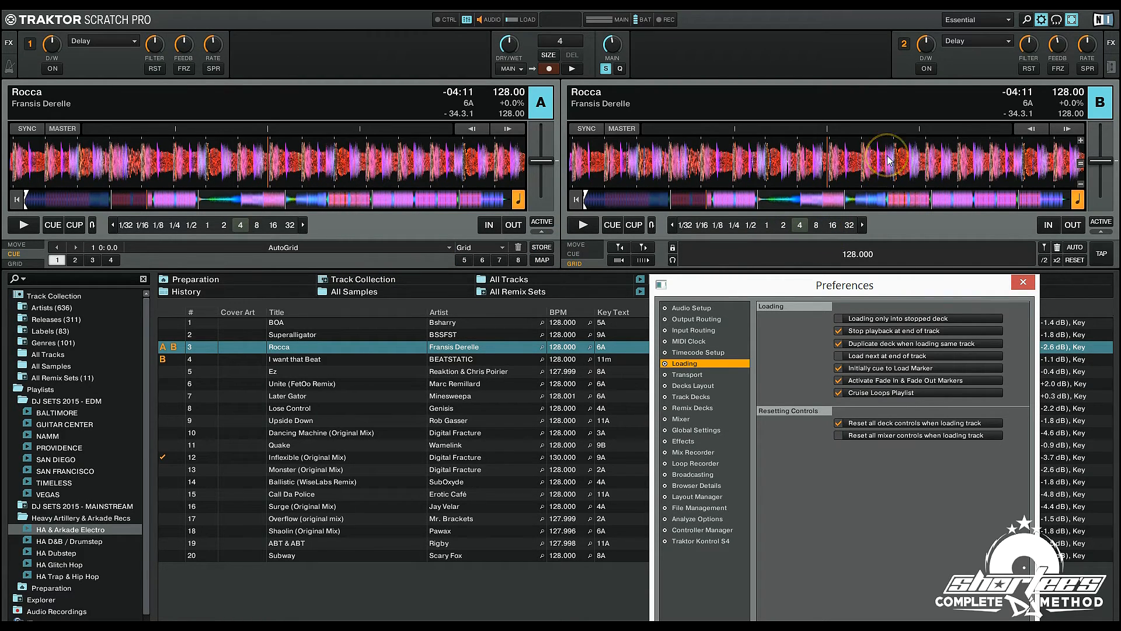
mouse_move(889, 159)
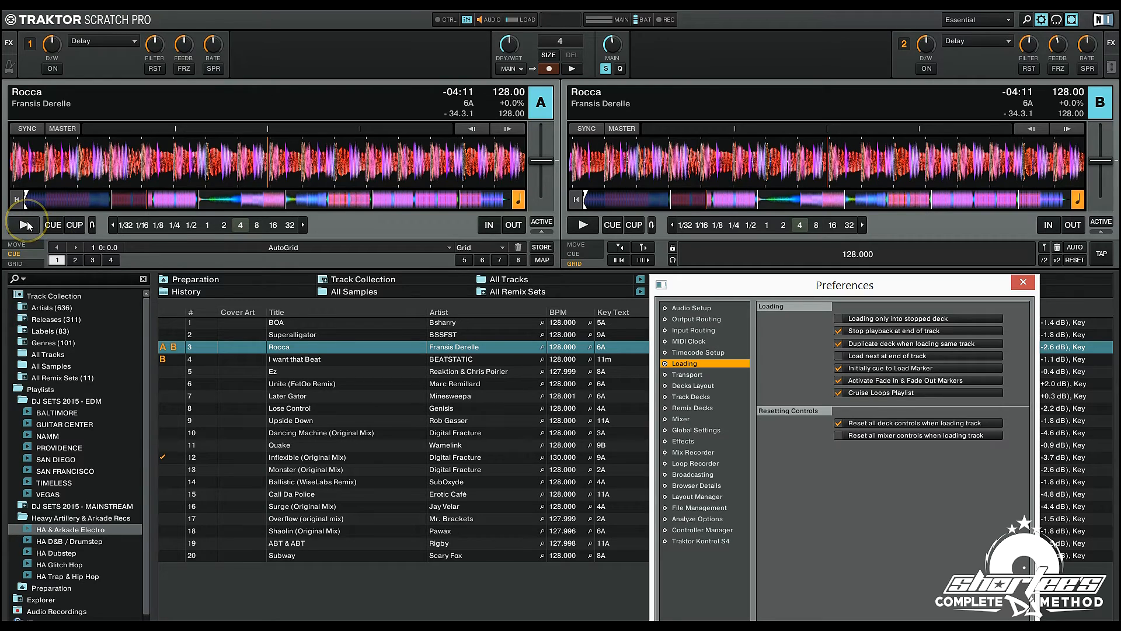
Play both decks' copies of Rocca in step, then pause them both.
left_click(27, 224)
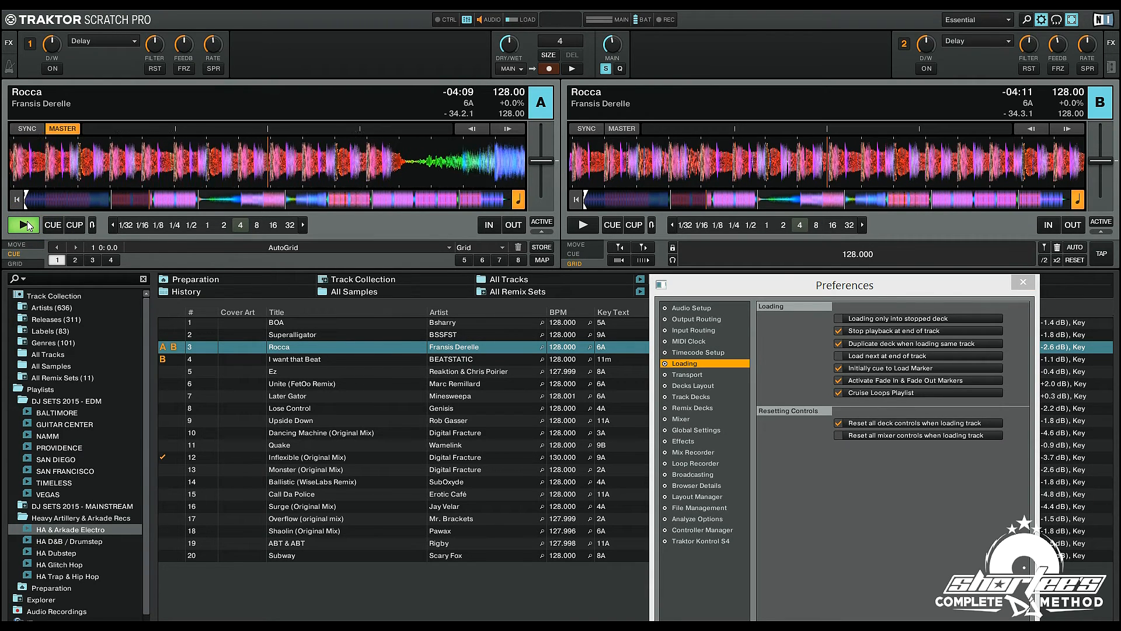
left_click(582, 225)
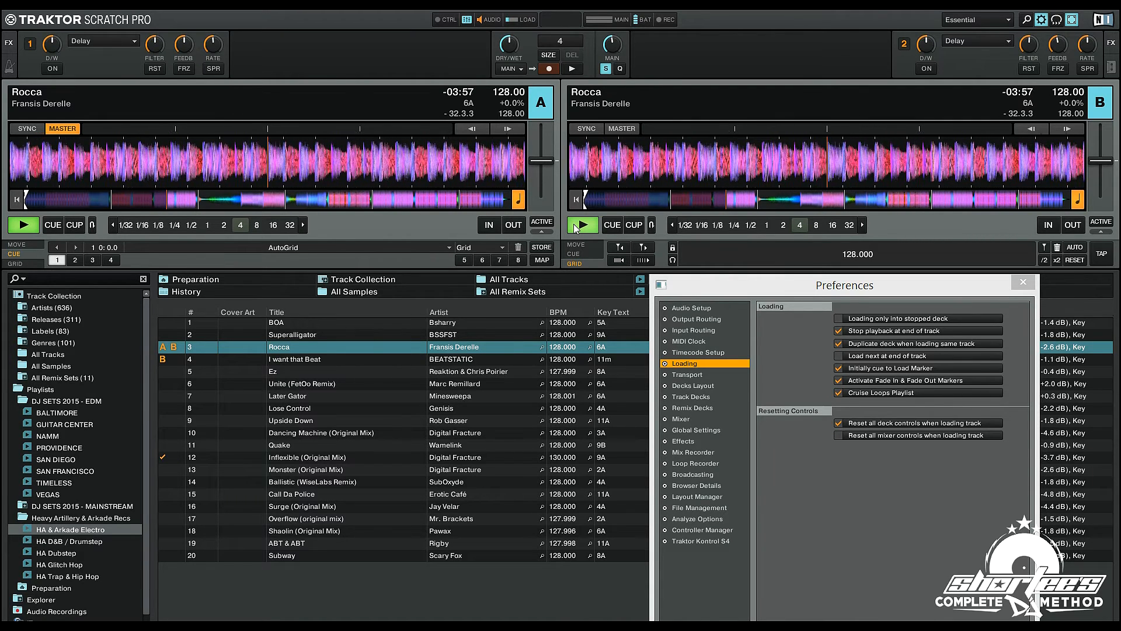
left_click(23, 224)
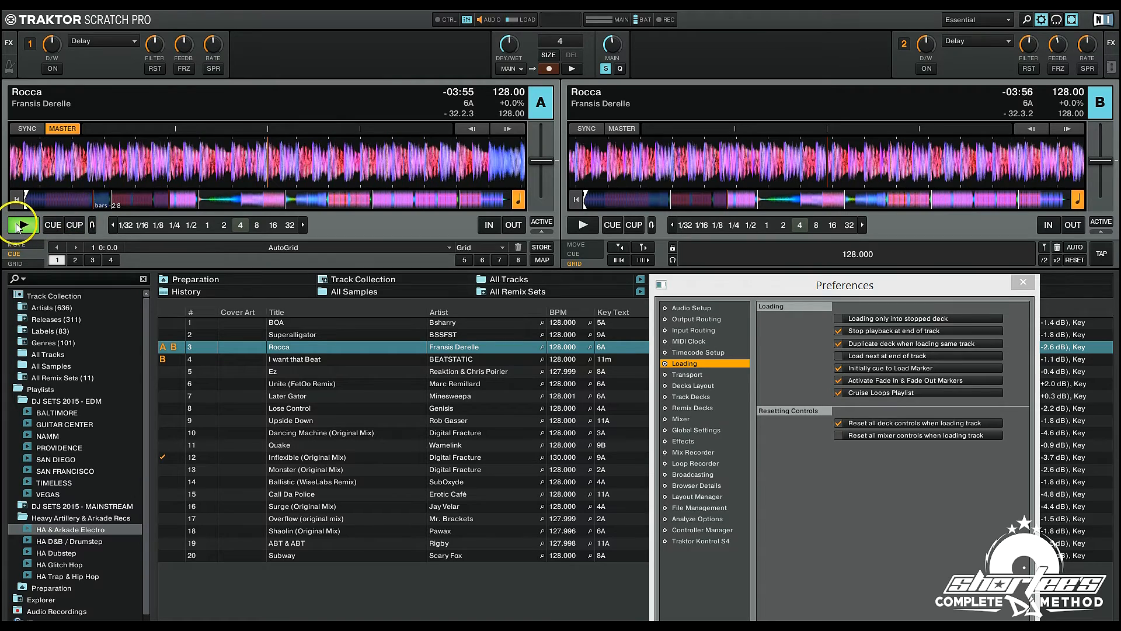
left_click(20, 224)
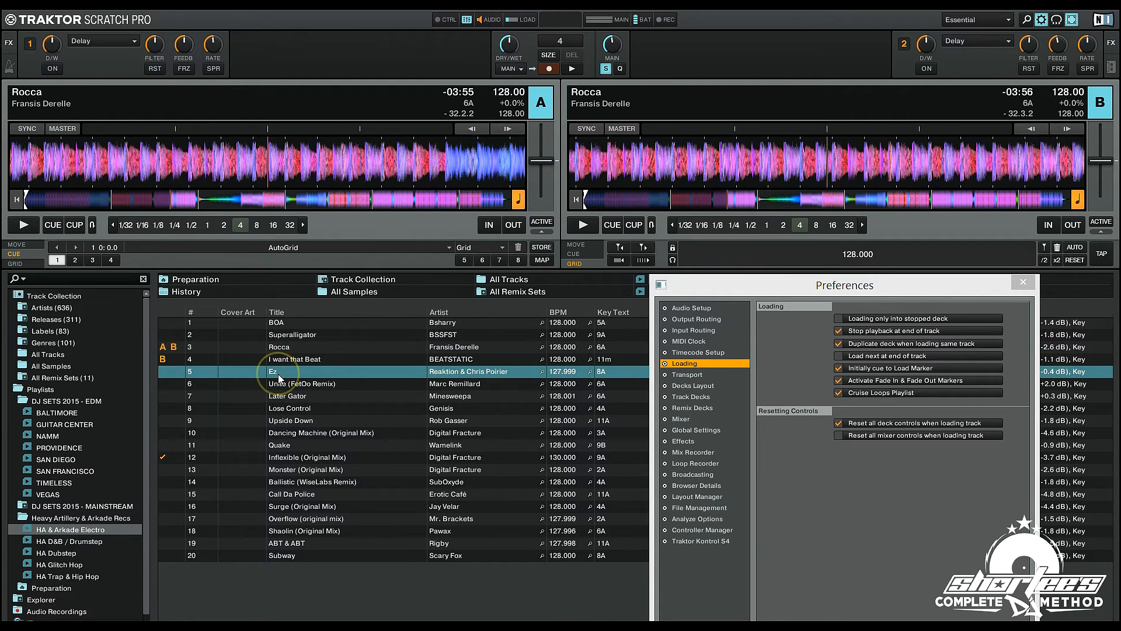
Load the track Ez onto deck A from its beginning.
double_click(273, 372)
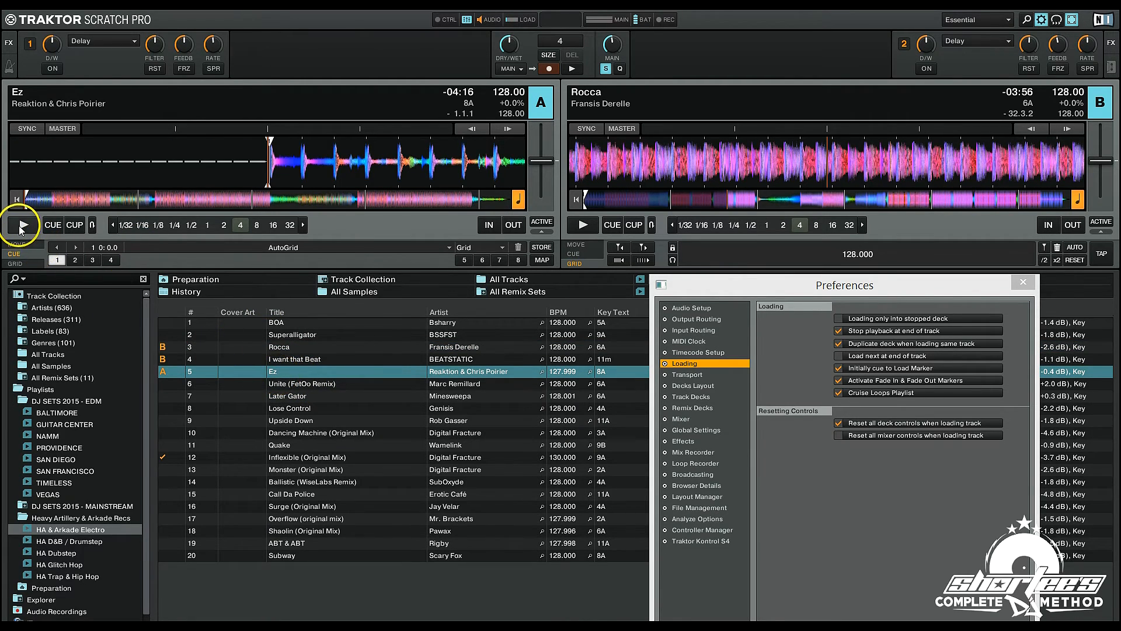